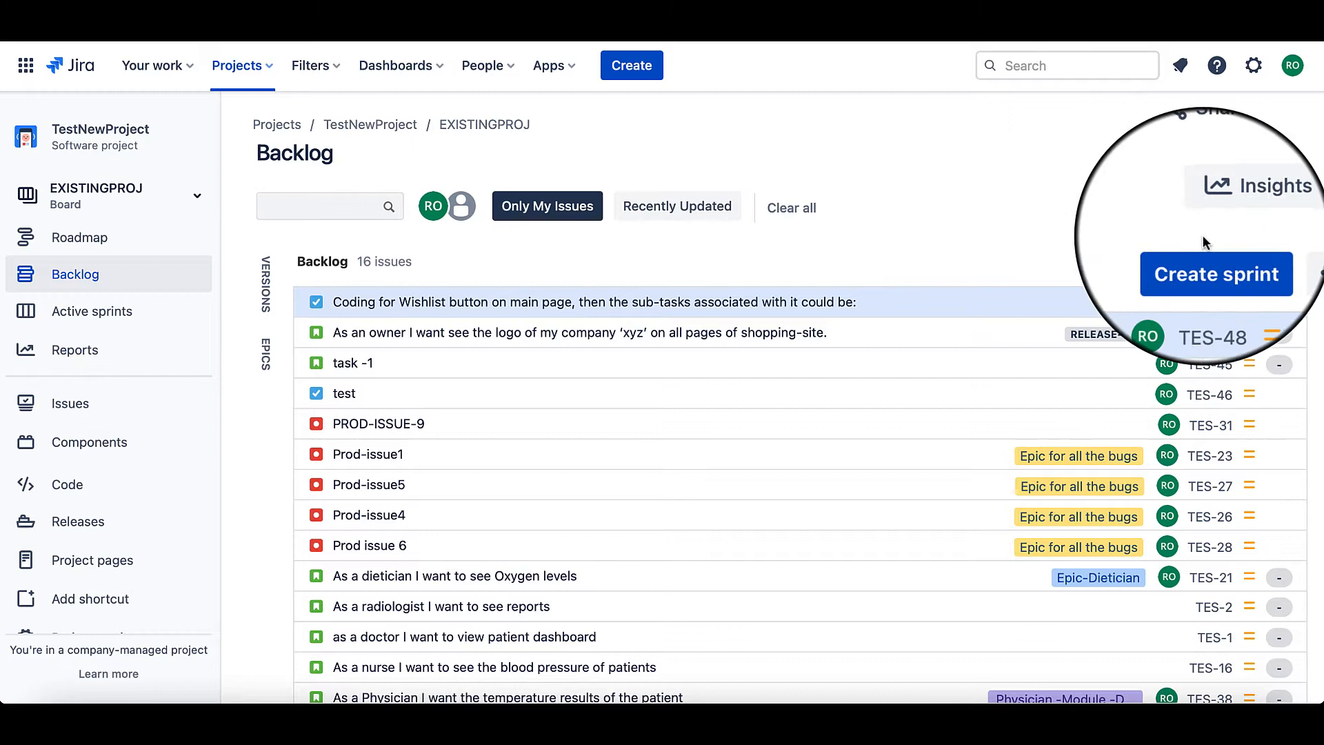
Step: Create a new empty sprint PROD-BOR Sprint 8 and reveal its options menu
{"action": "left_click", "coordinate": [1217, 273]}
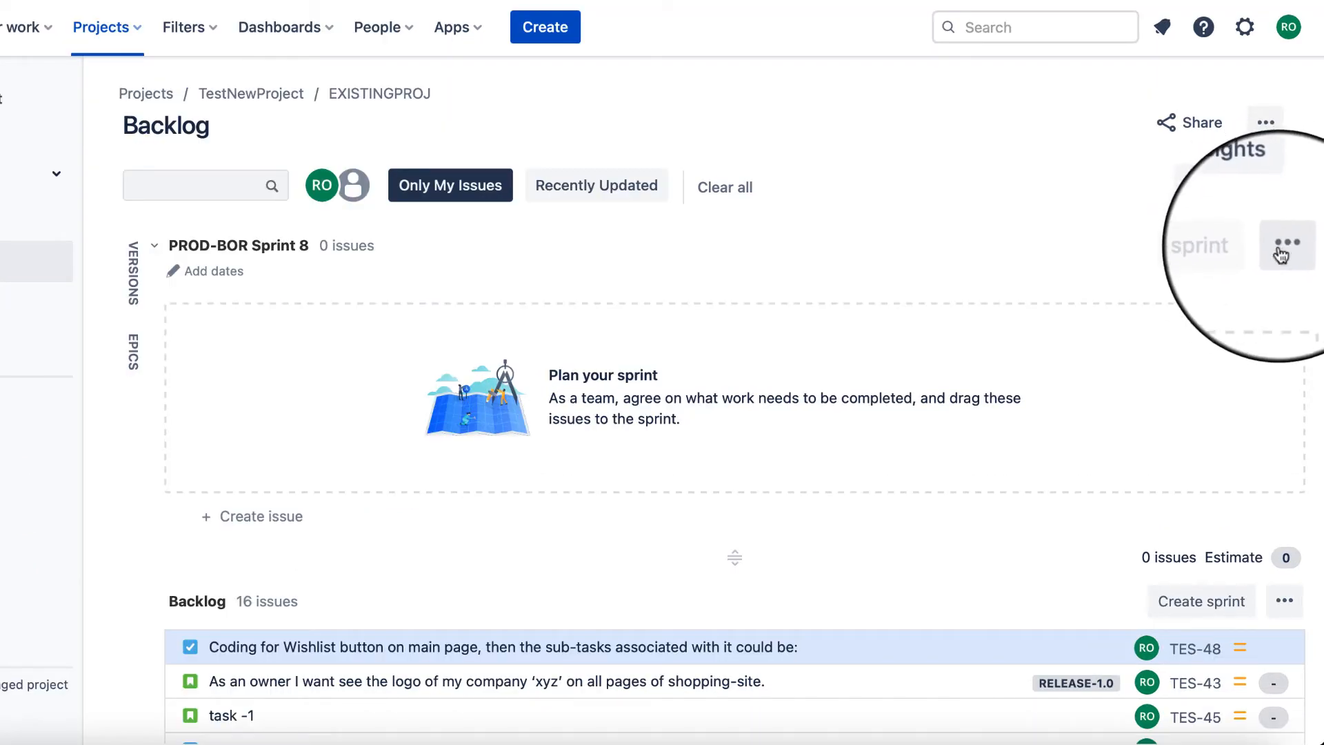
{"action": "left_click", "coordinate": [1283, 246]}
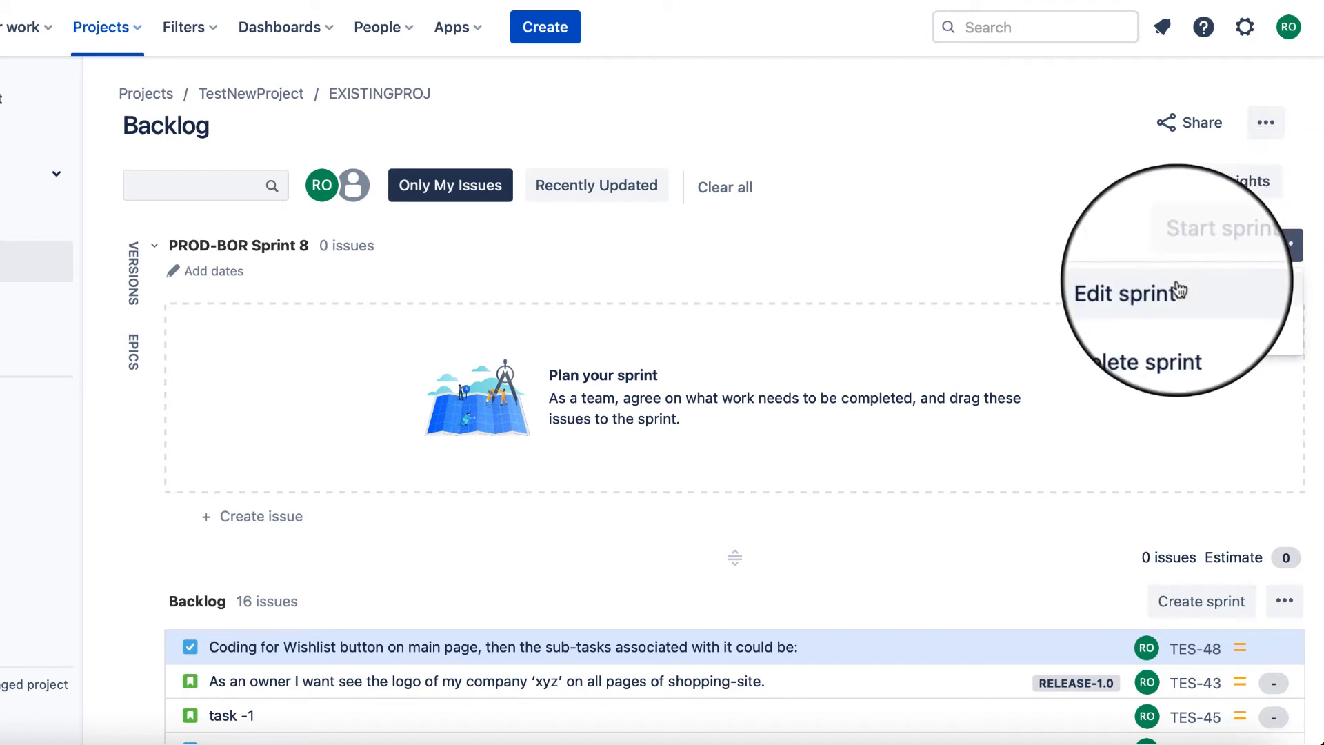
Step: Rename the sprint TES_Sprint8 with a 1-week duration starting 21 Nov 21
{"action": "left_click", "coordinate": [1140, 292]}
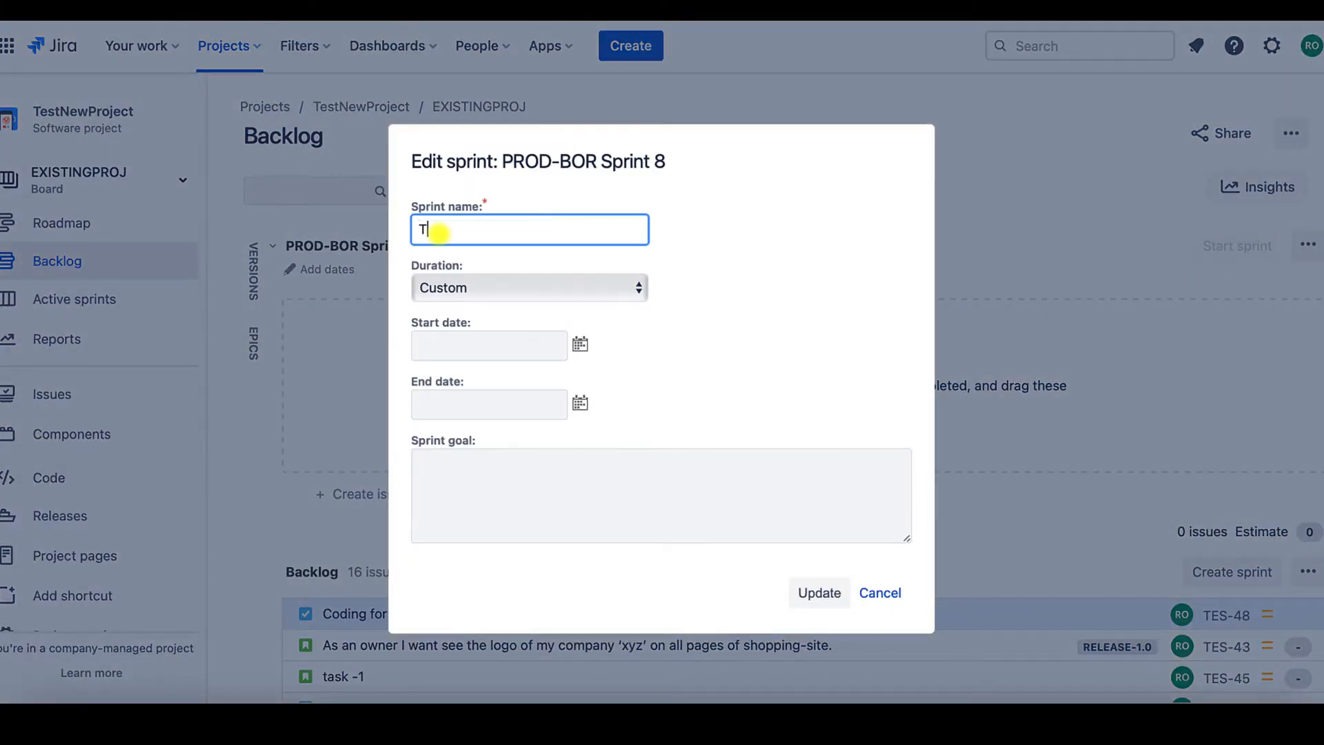
{"action": "type", "text": "ES_Sprint"}
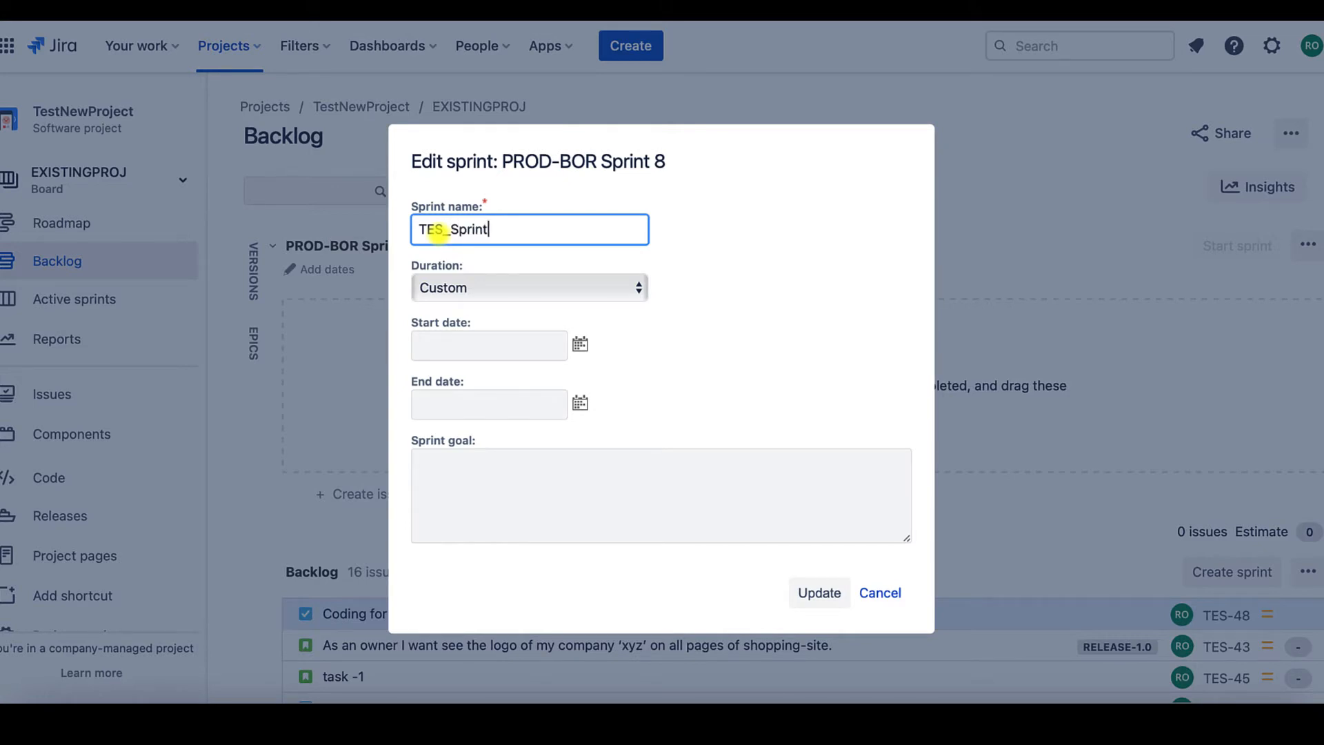
{"action": "left_click", "coordinate": [530, 287]}
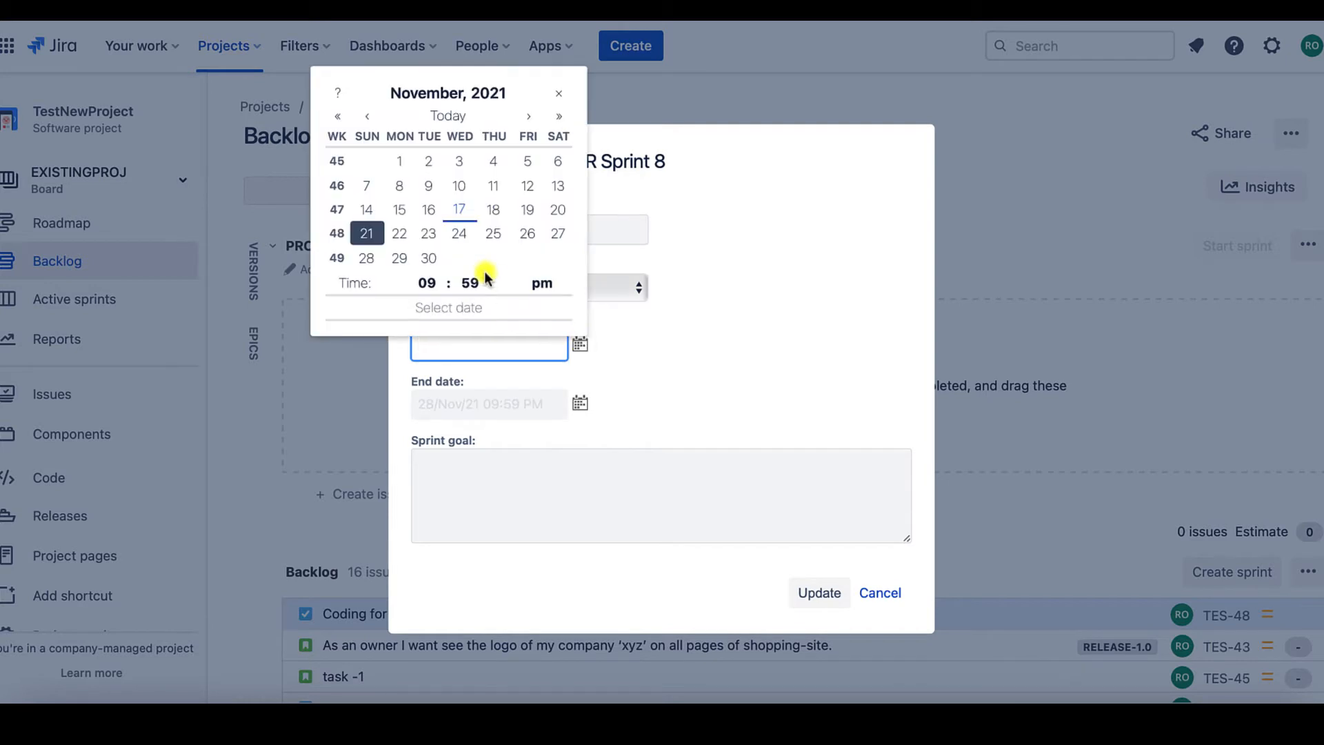
{"action": "left_click", "coordinate": [367, 233]}
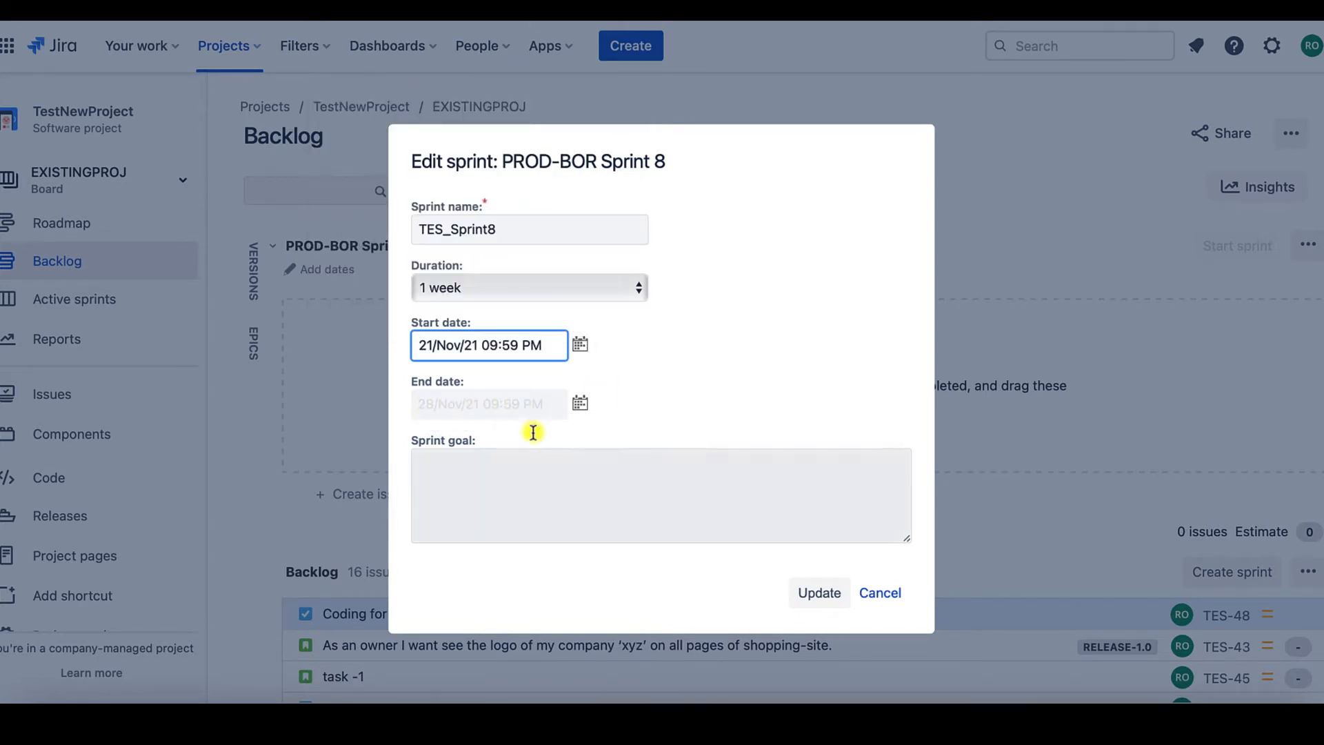
Step: Set the sprint goal to 'Sprint For Module-1 Release' and update the sprint
{"action": "left_click", "coordinate": [661, 494]}
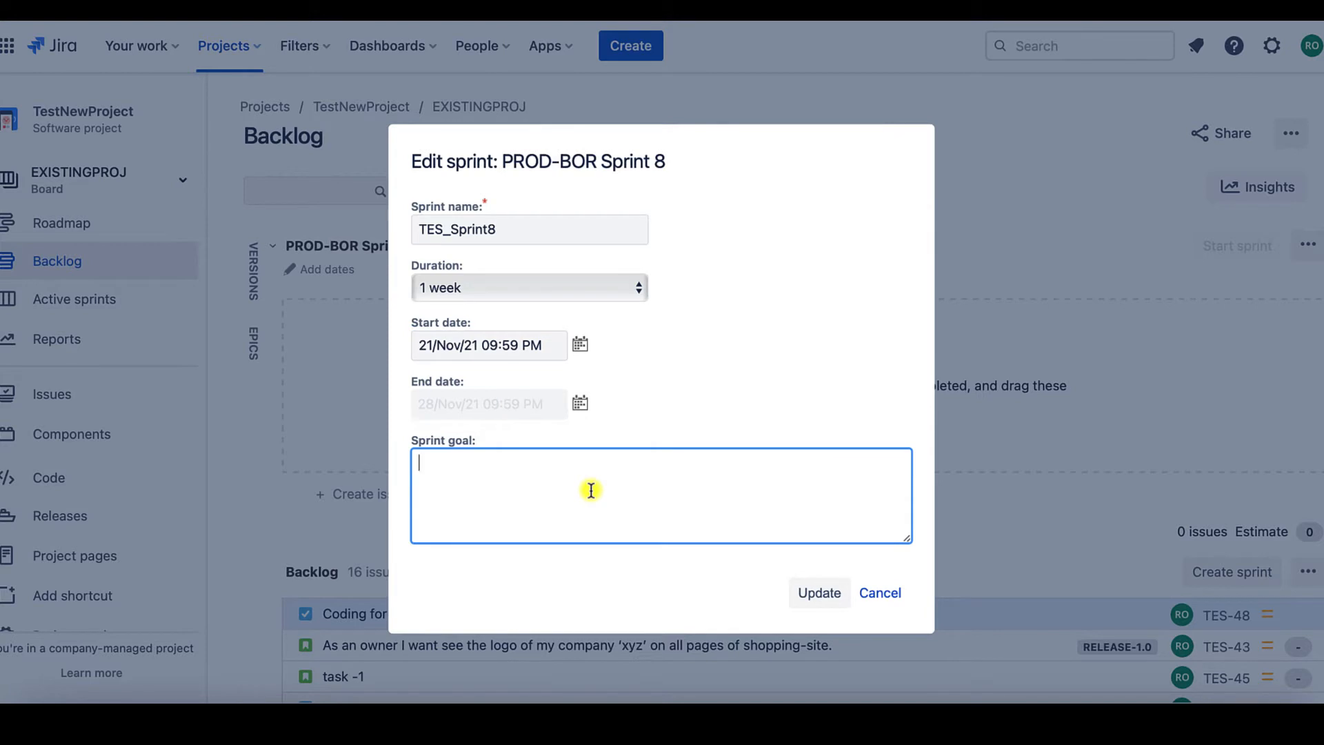
{"action": "type", "text": "Sprint For Mo"}
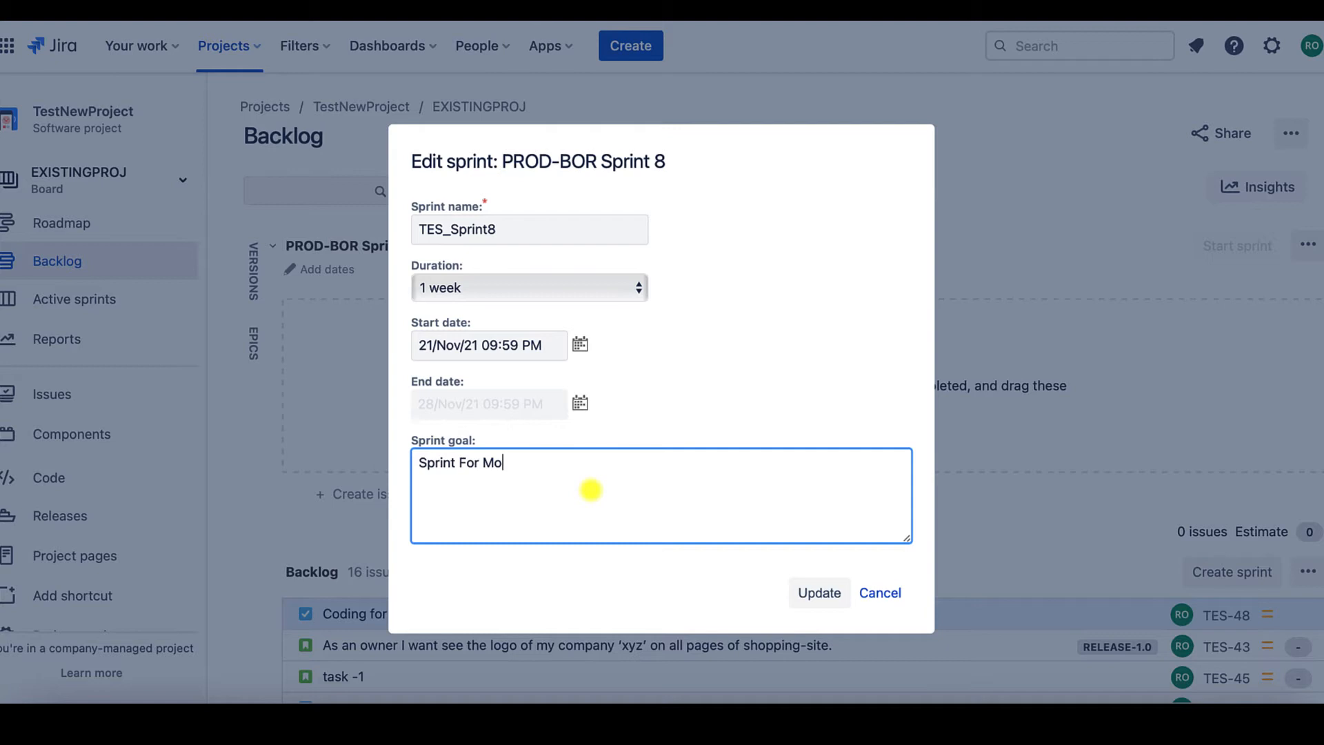
{"action": "type", "text": "dule-1 Re"}
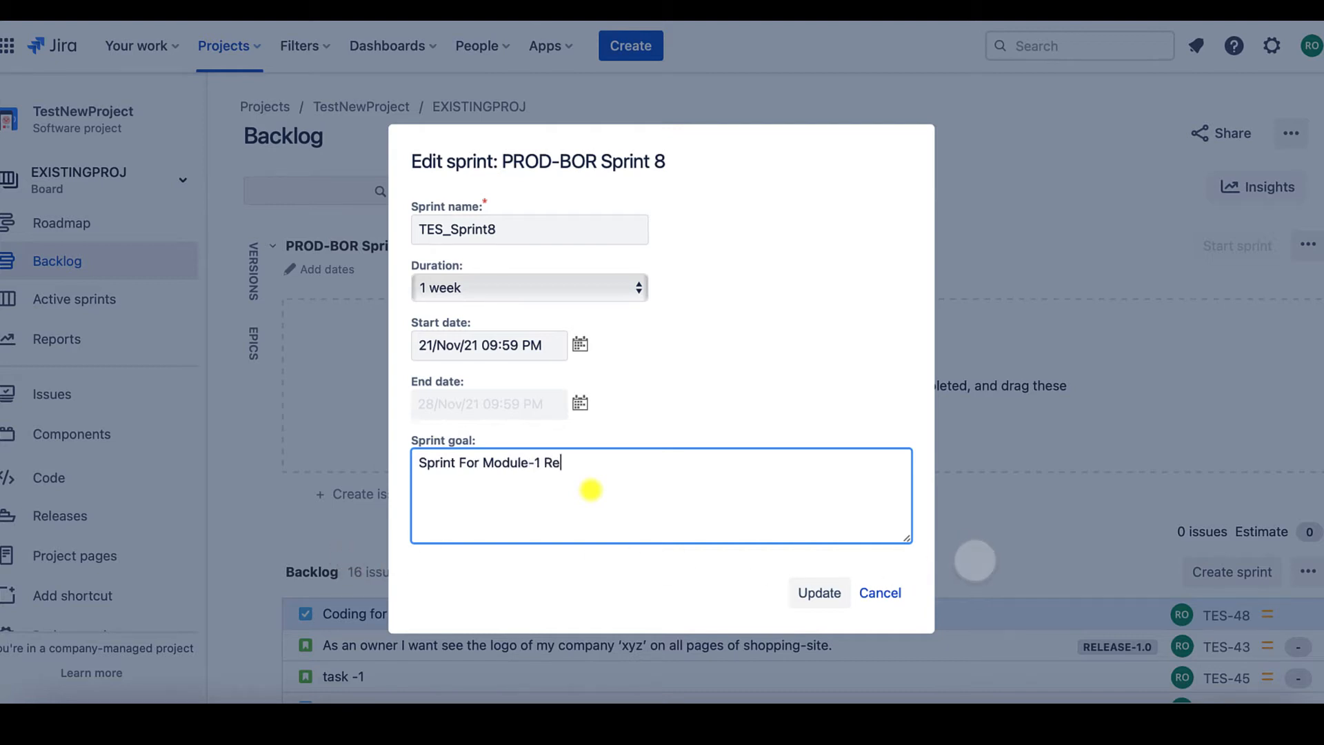
{"action": "left_click", "coordinate": [818, 592]}
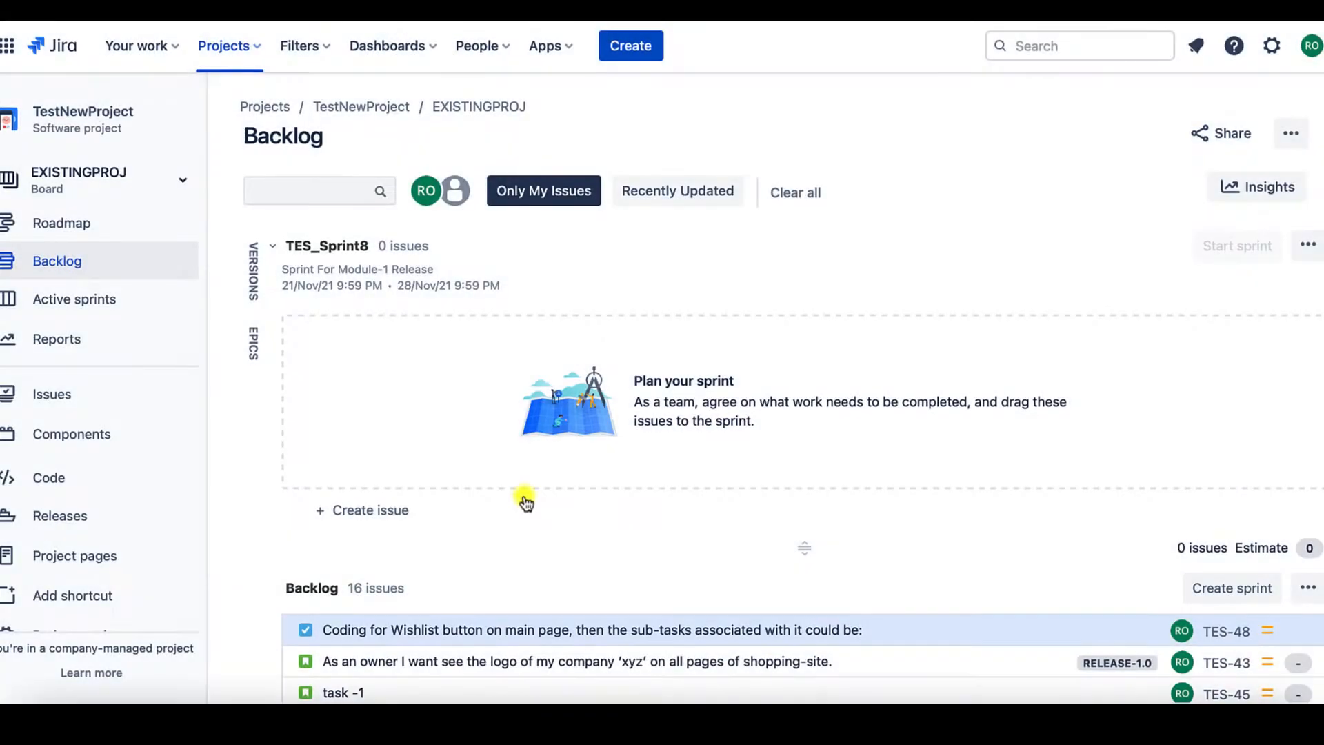
{"action": "mouse_move", "coordinate": [433, 284]}
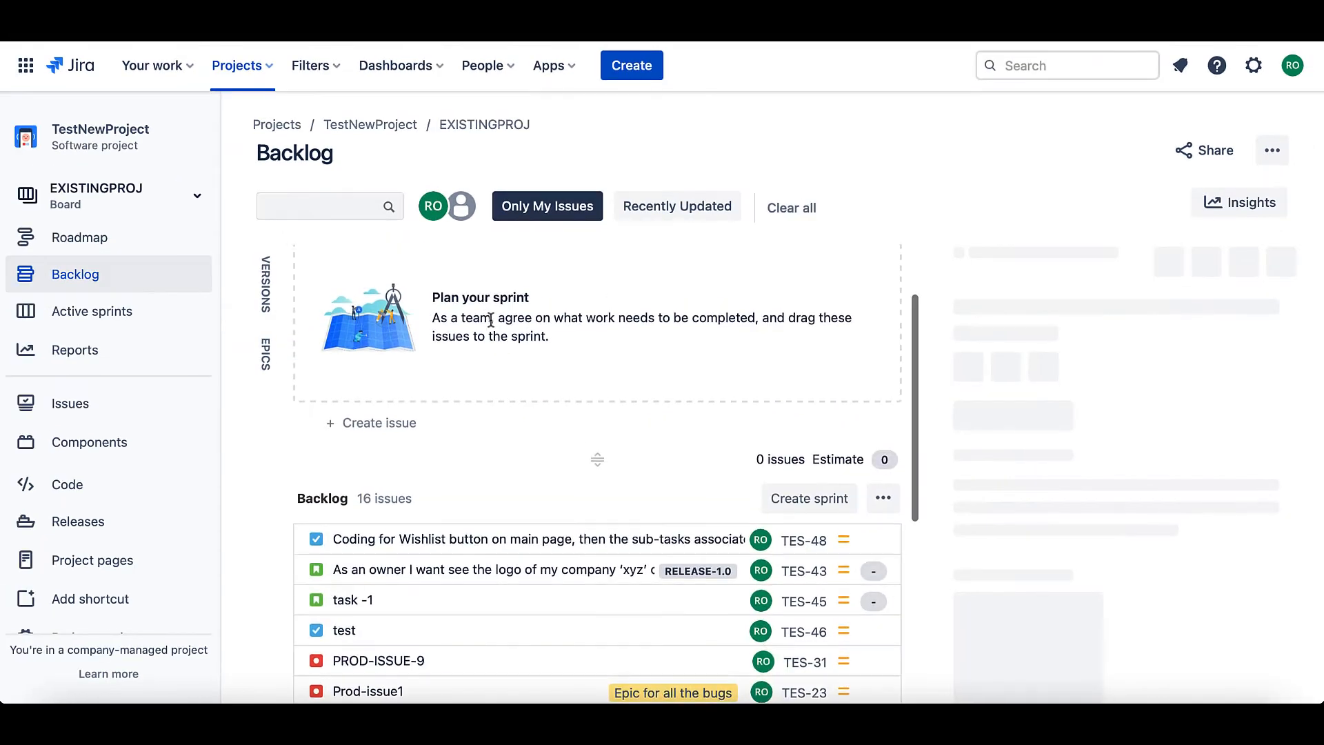
Step: Move the dietician, radiologist, doctor and nurse stories (TES-21 to TES-16) into TES_Sprint8
{"action": "left_click", "coordinate": [453, 571]}
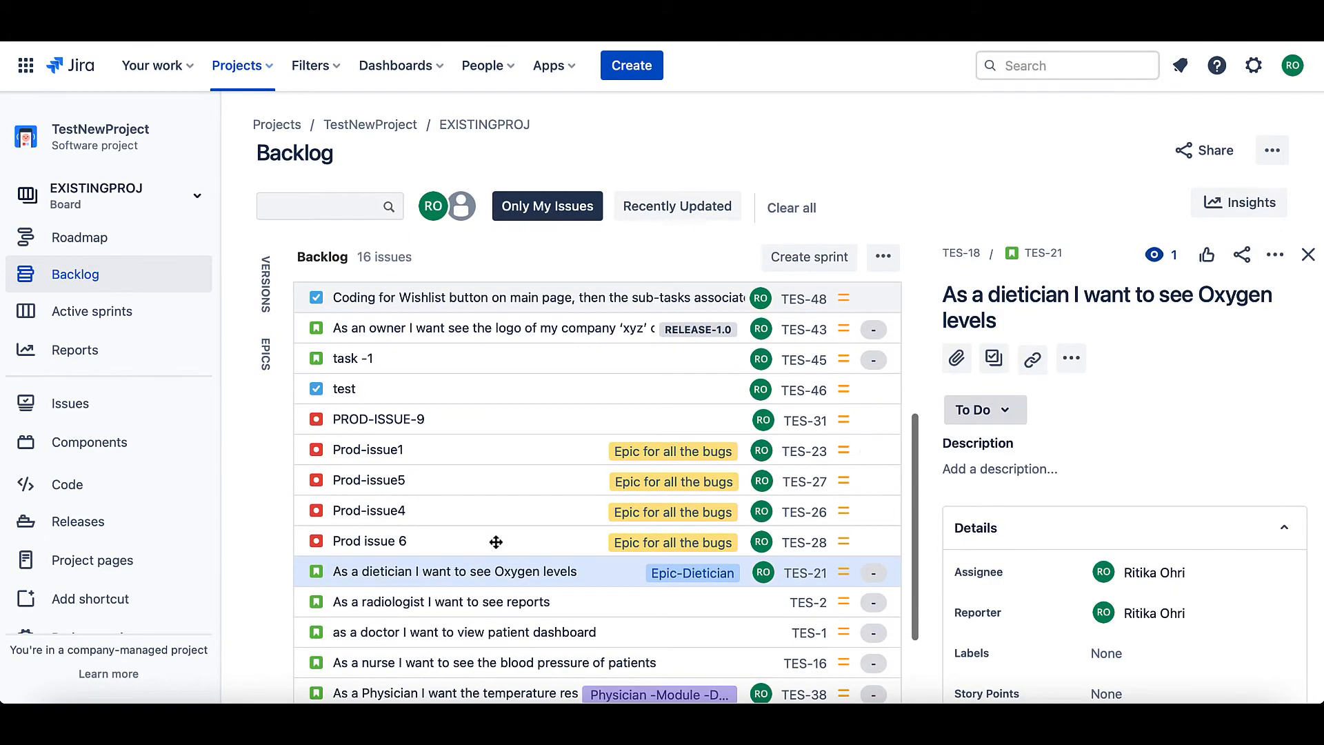
{"action": "scroll", "scroll_direction": "down", "scroll_amount": 3}
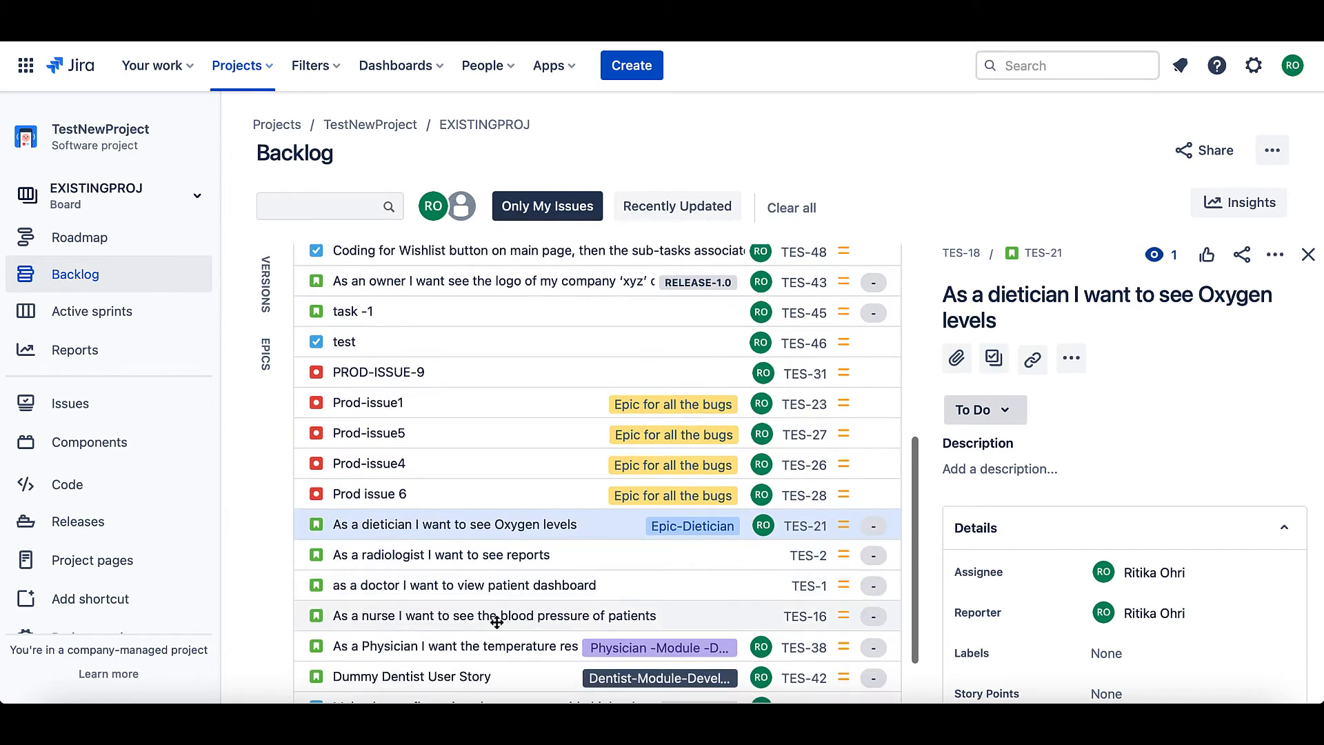
{"action": "left_click", "coordinate": [491, 616]}
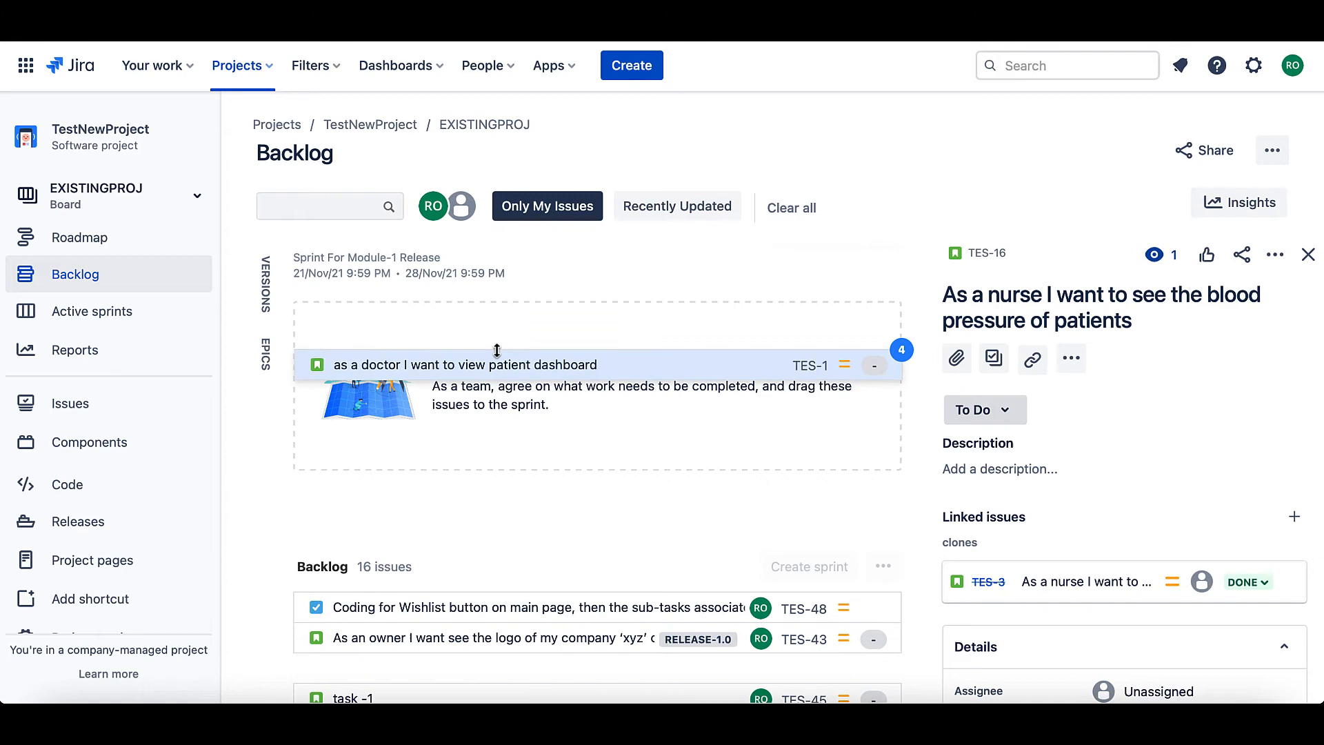
{"action": "left_click", "coordinate": [1308, 254]}
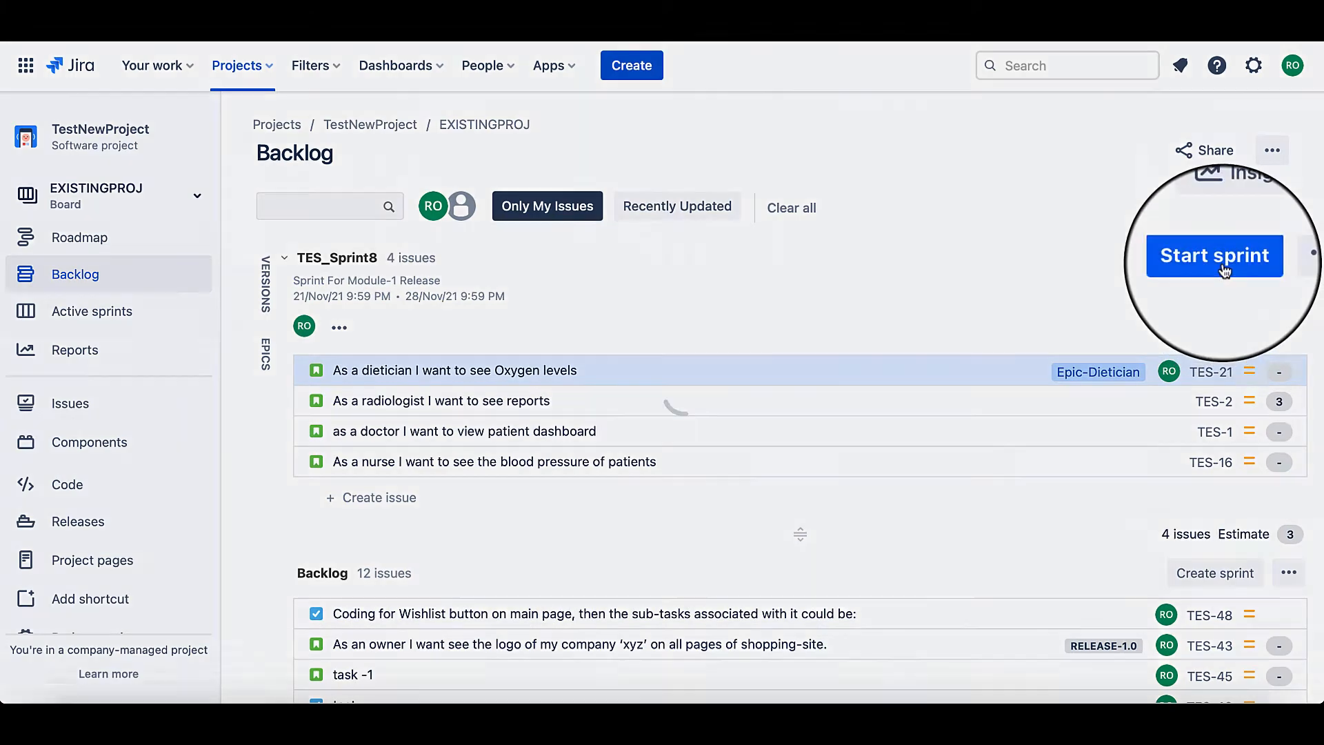
Step: Start TES_Sprint8, running 17/Nov/21 to 28/Nov/21 with its four stories in To Do
{"action": "left_click", "coordinate": [1213, 257]}
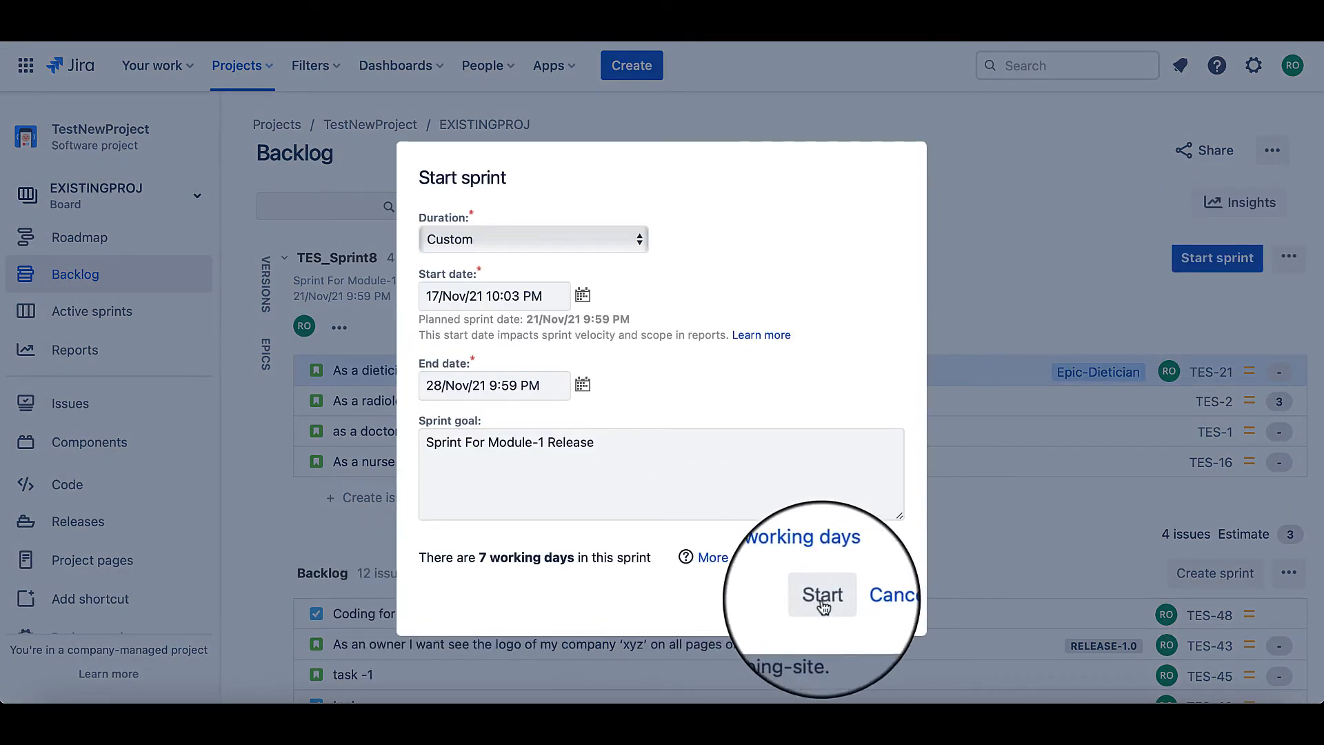
{"action": "left_click", "coordinate": [820, 595]}
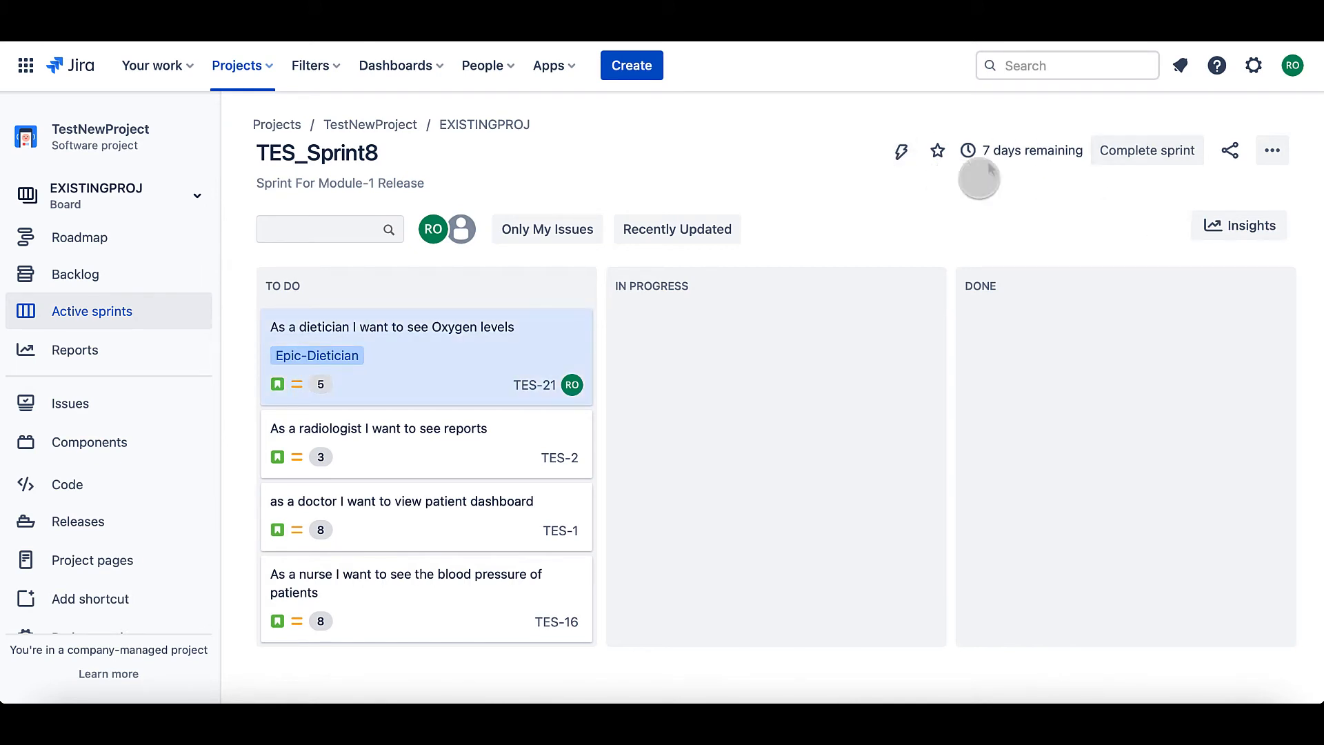
Step: Move all four TES_Sprint8 stories through In Progress into the Done column
{"action": "left_click_drag", "start_coordinate": [426, 355], "coordinate": [773, 347]}
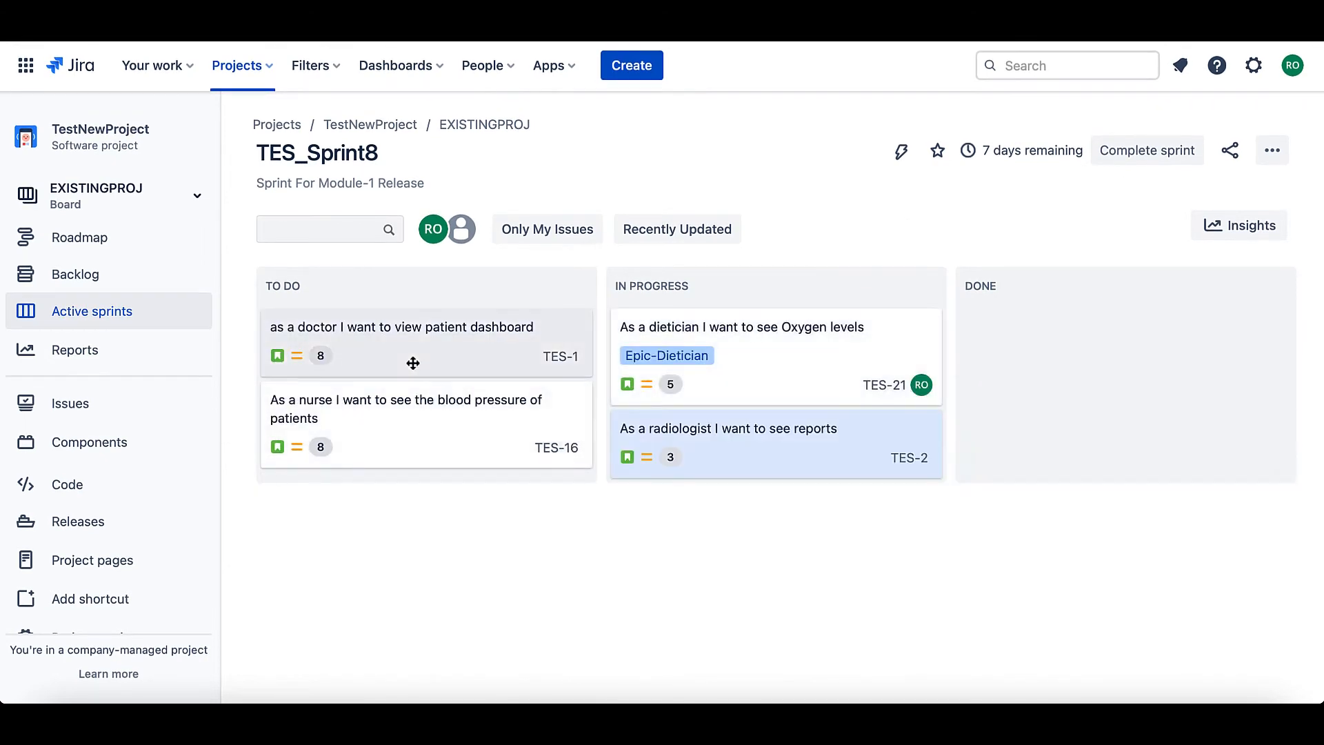
{"action": "left_click_drag", "start_coordinate": [413, 342], "coordinate": [760, 514]}
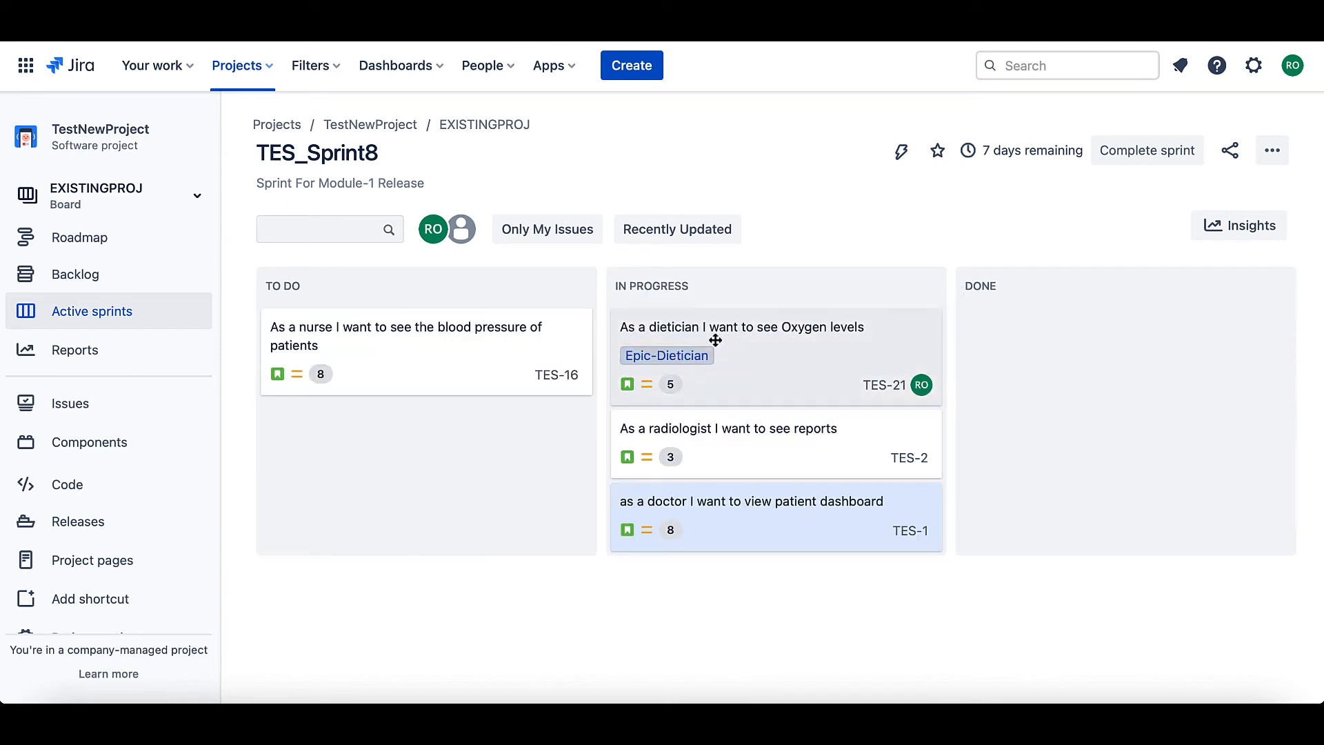
{"action": "left_click_drag", "start_coordinate": [426, 344], "coordinate": [844, 393]}
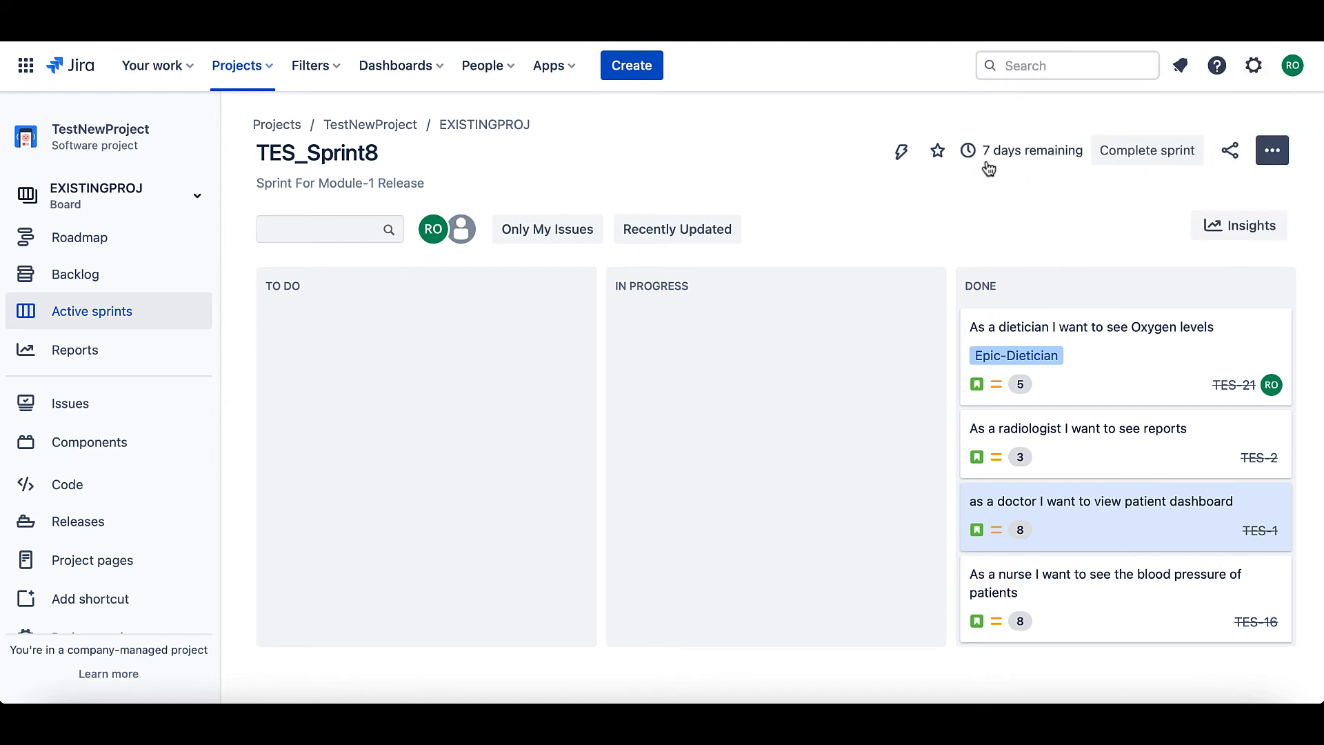
{"action": "mouse_move", "coordinate": [1031, 151]}
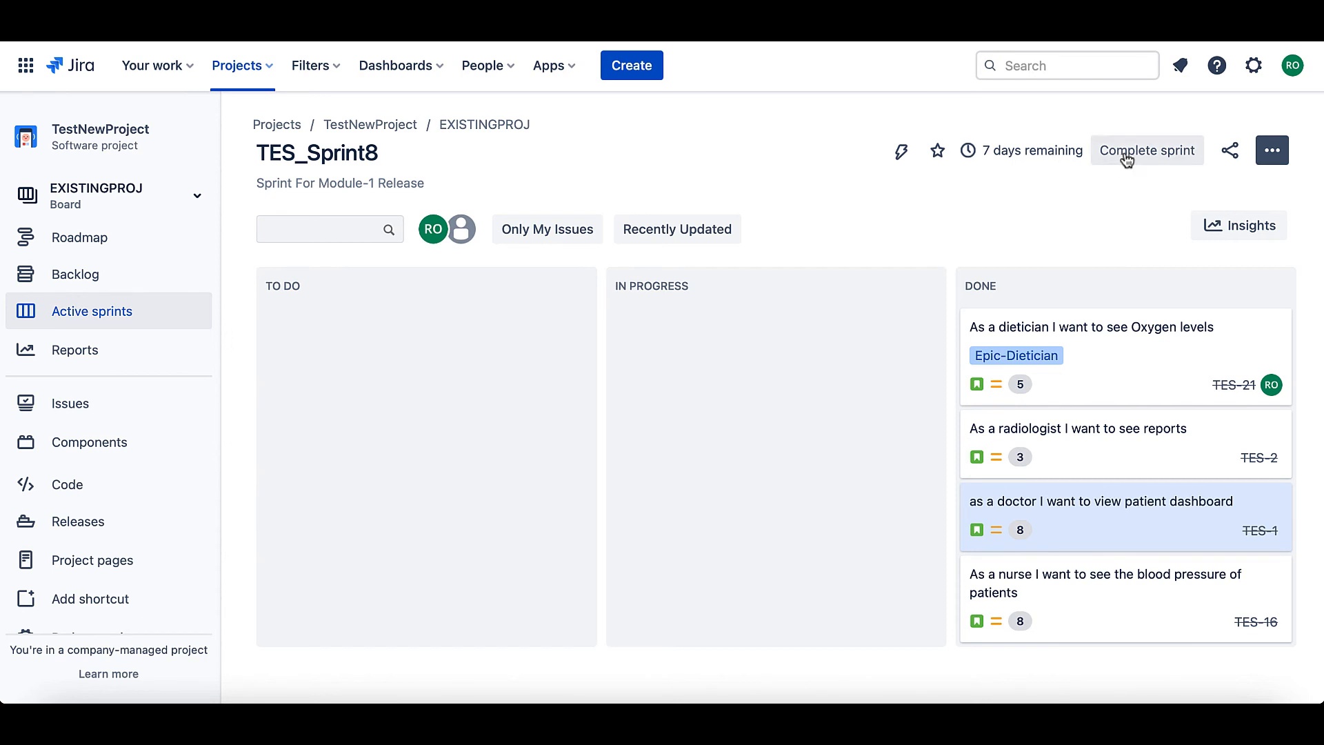
{"action": "mouse_move", "coordinate": [1105, 199]}
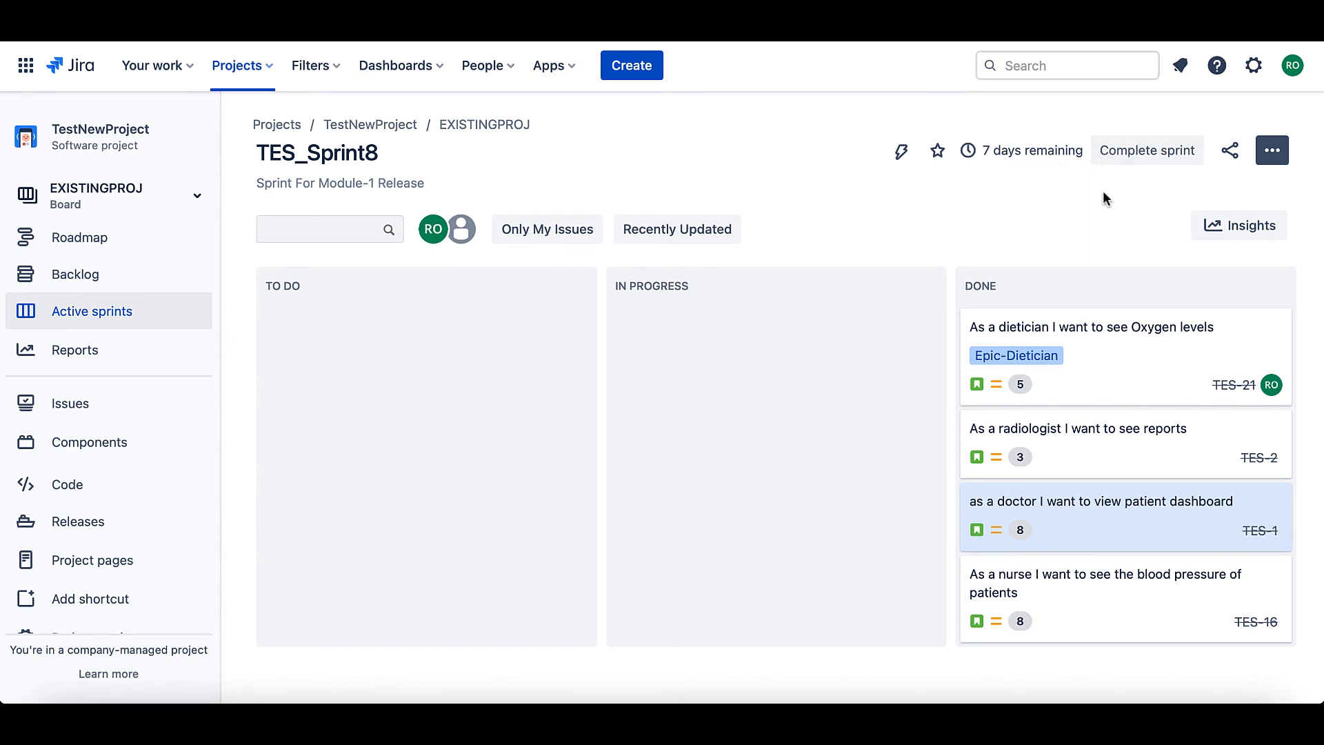
{"action": "mouse_move", "coordinate": [1109, 193]}
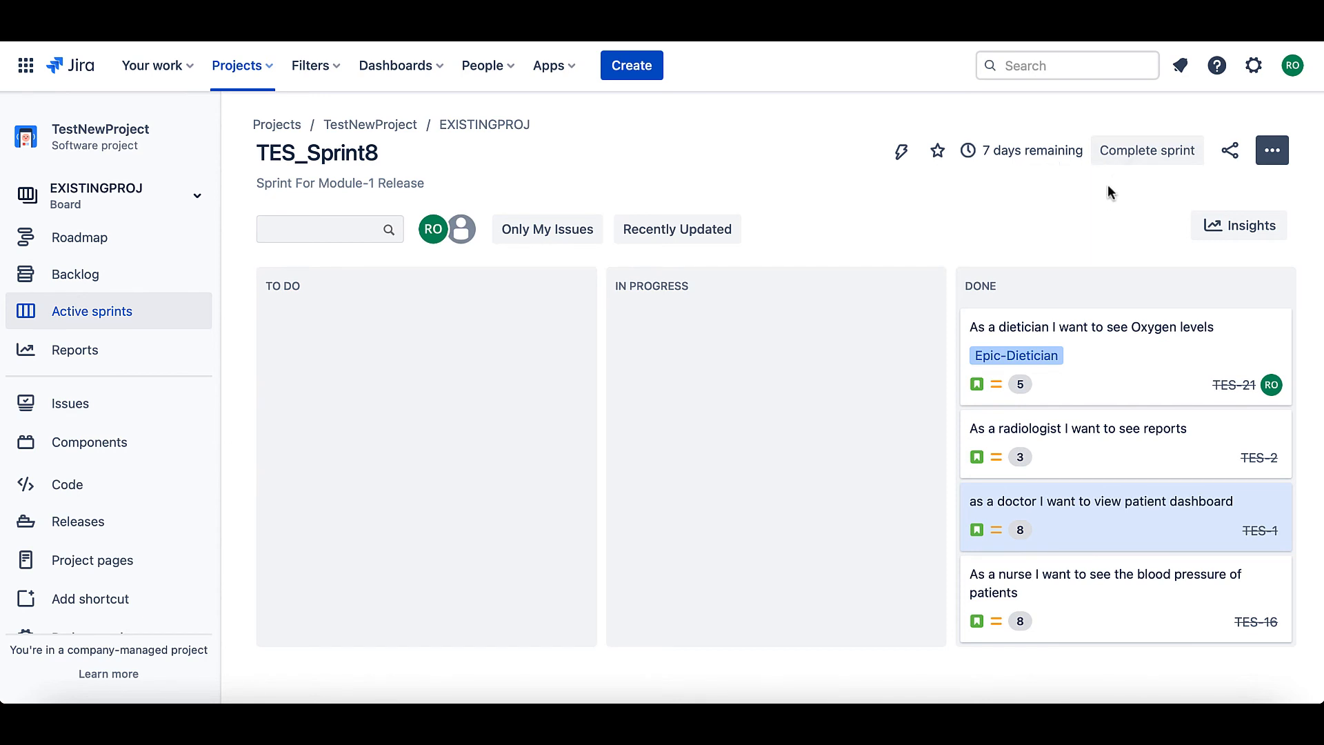
{"action": "mouse_move", "coordinate": [1141, 160]}
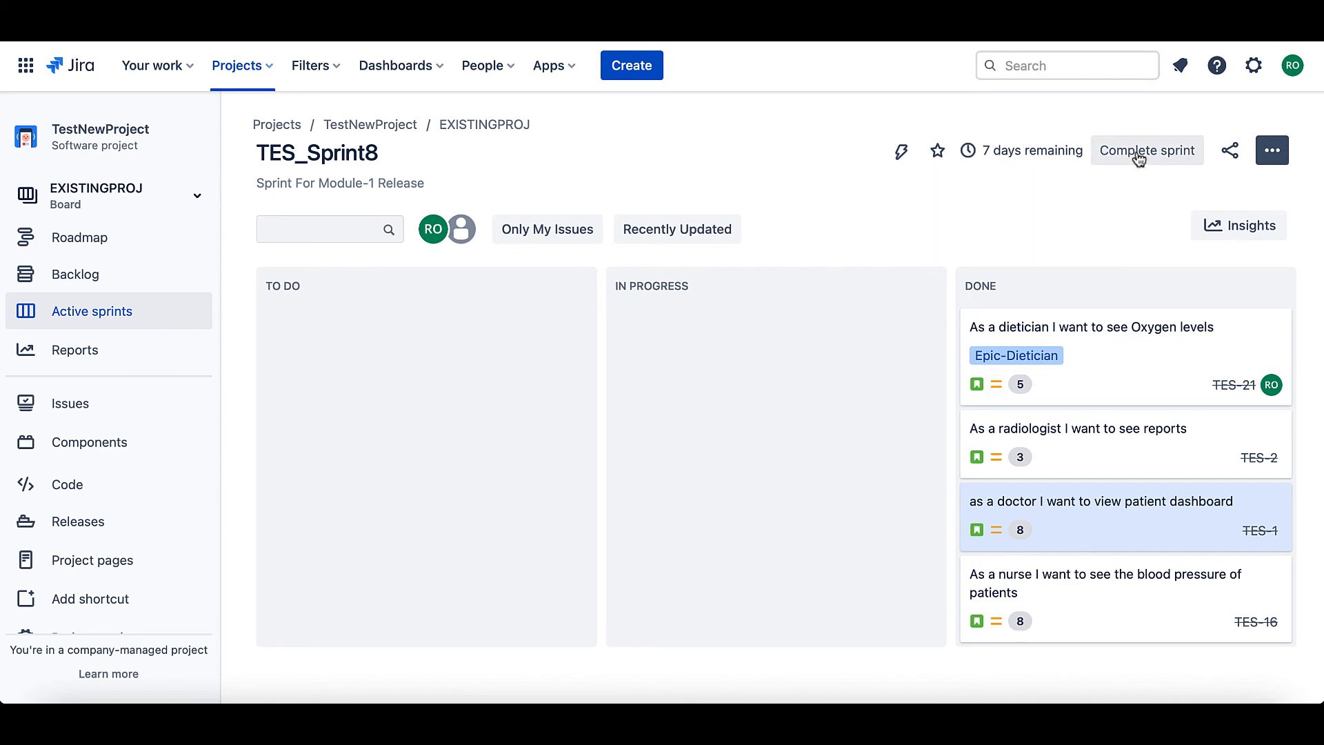
Step: Complete TES_Sprint8 and show its Sprint Report with the burndown chart
{"action": "left_click", "coordinate": [1146, 150]}
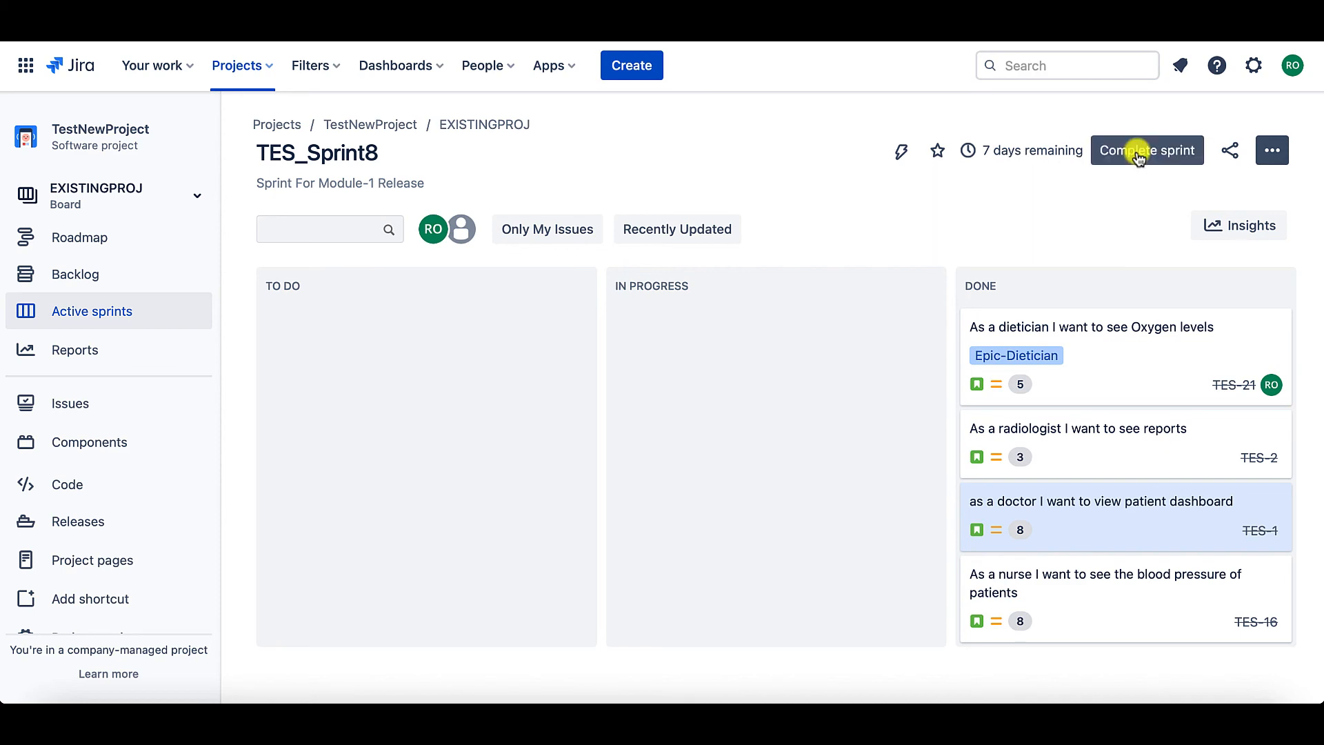
{"action": "left_click", "coordinate": [1146, 149]}
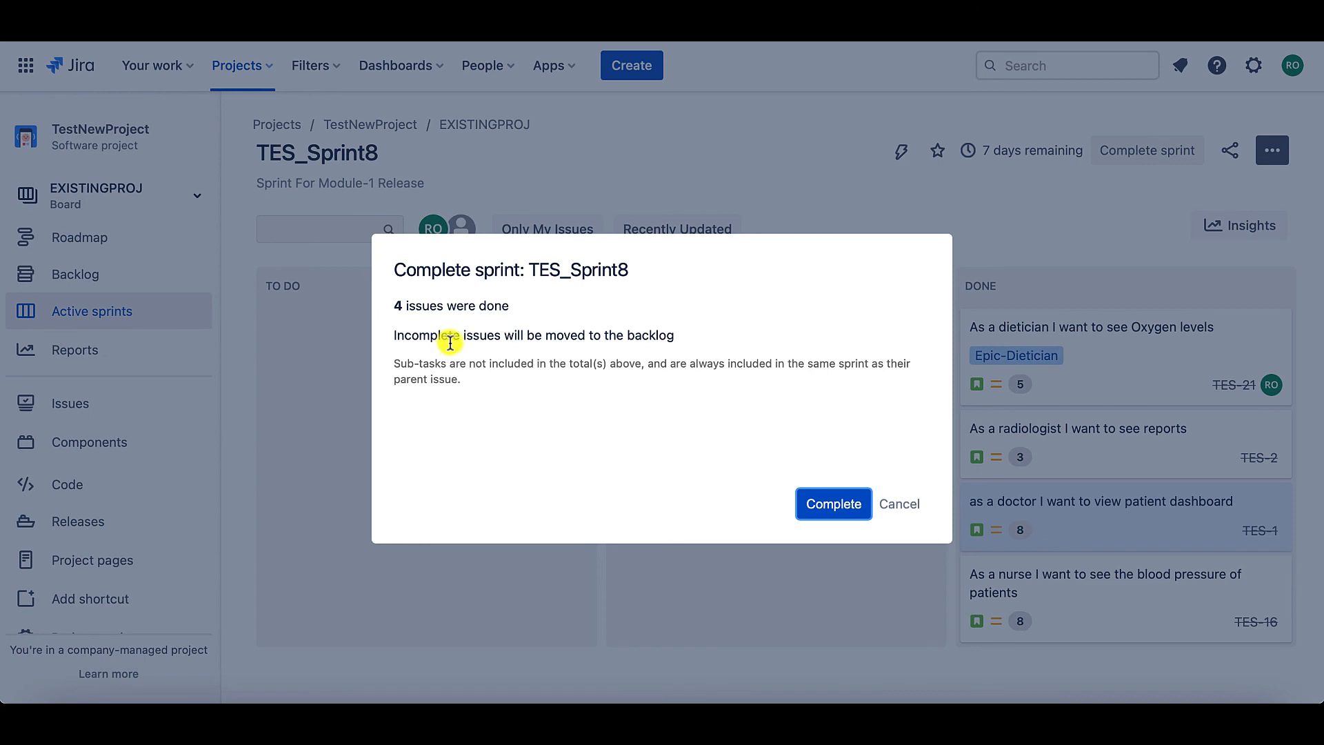
{"action": "left_click_drag", "start_coordinate": [449, 336], "coordinate": [646, 335]}
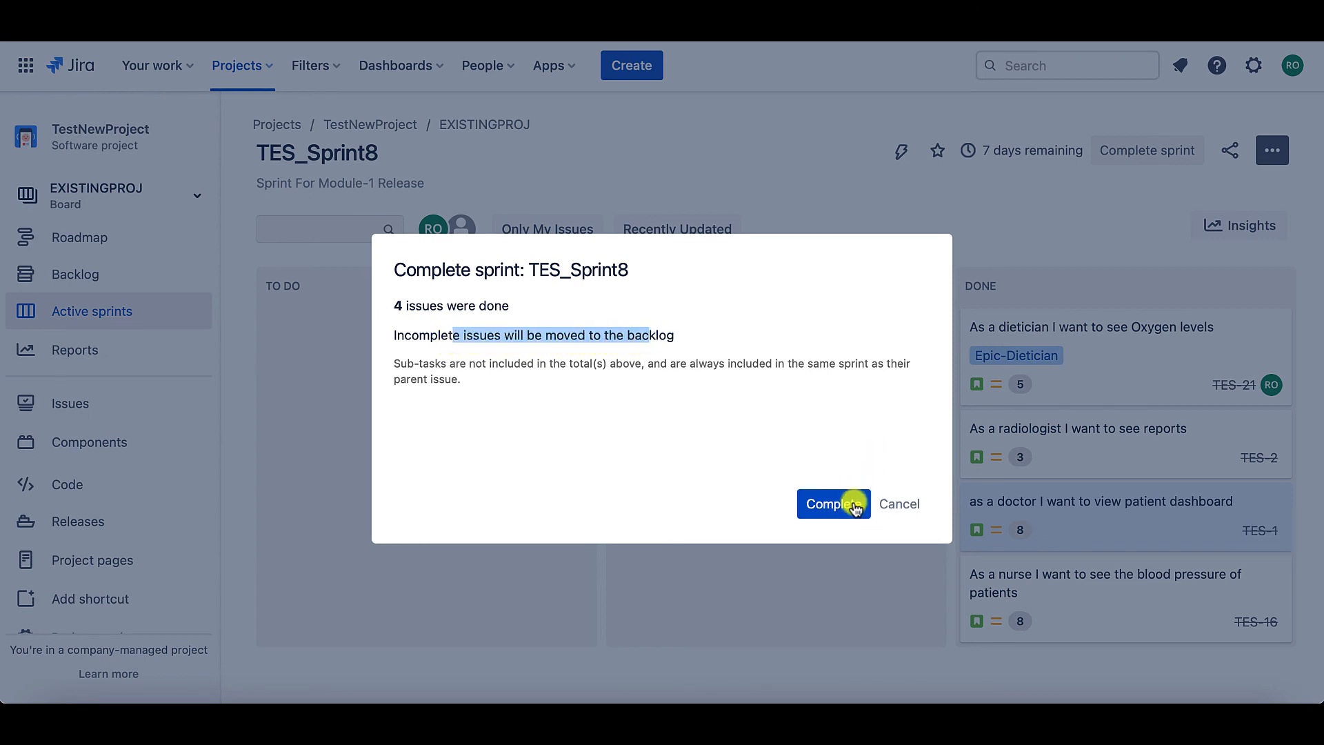
{"action": "left_click", "coordinate": [833, 503]}
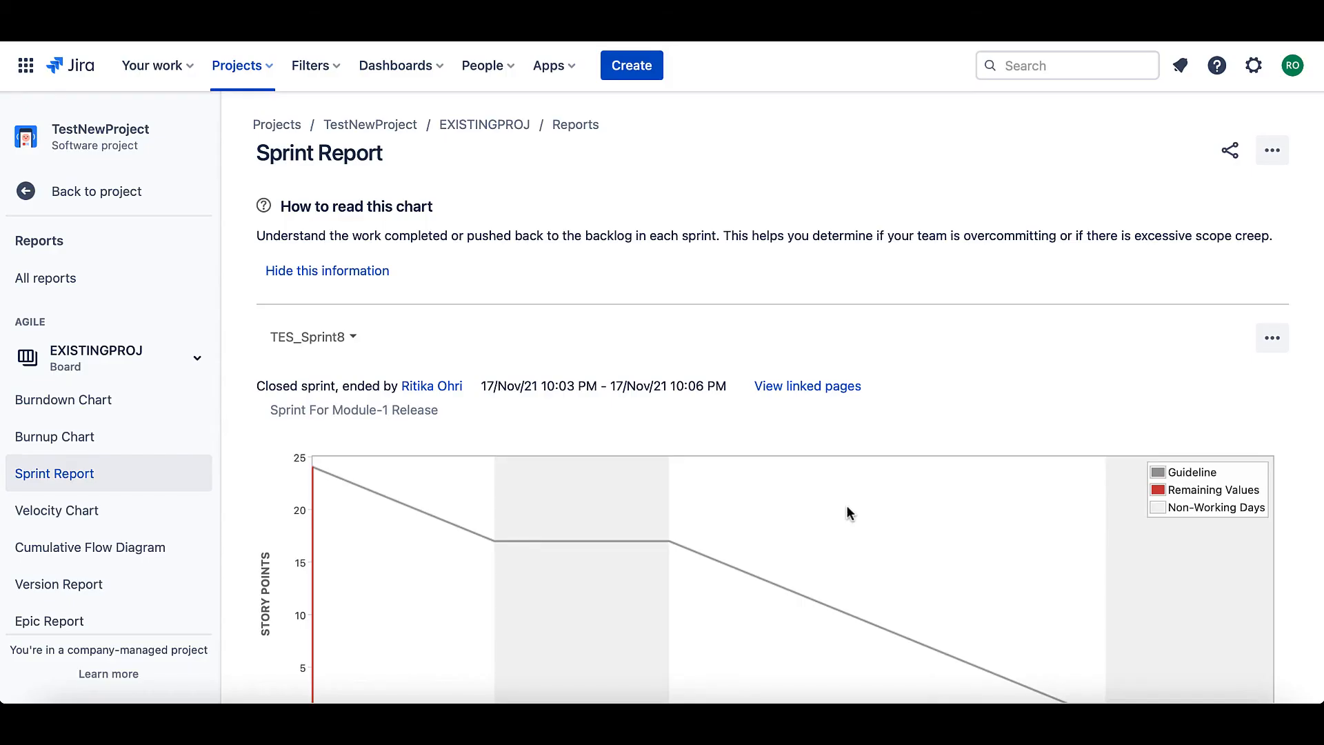